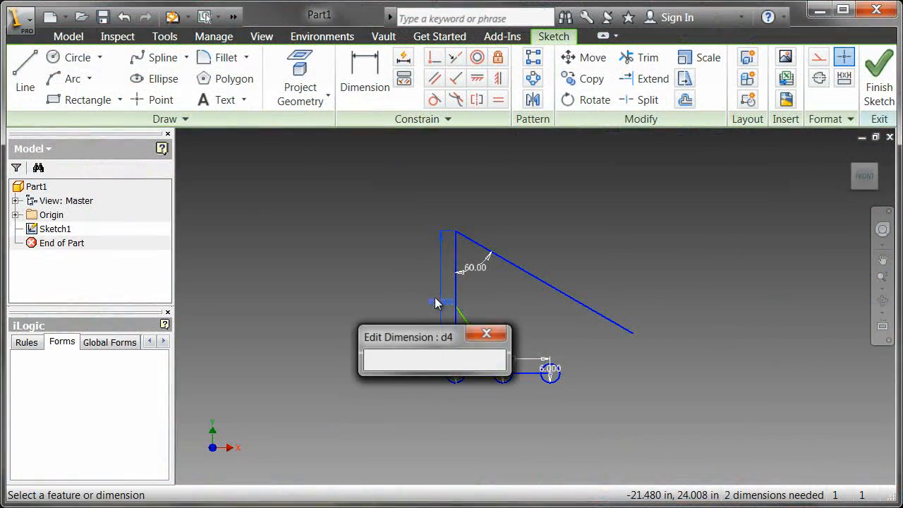
# - Rename the 45 in vertical arm dimension d4 to the parameter Arm_Height, then move on to the 60.00 angle
pyautogui.write('45 in')
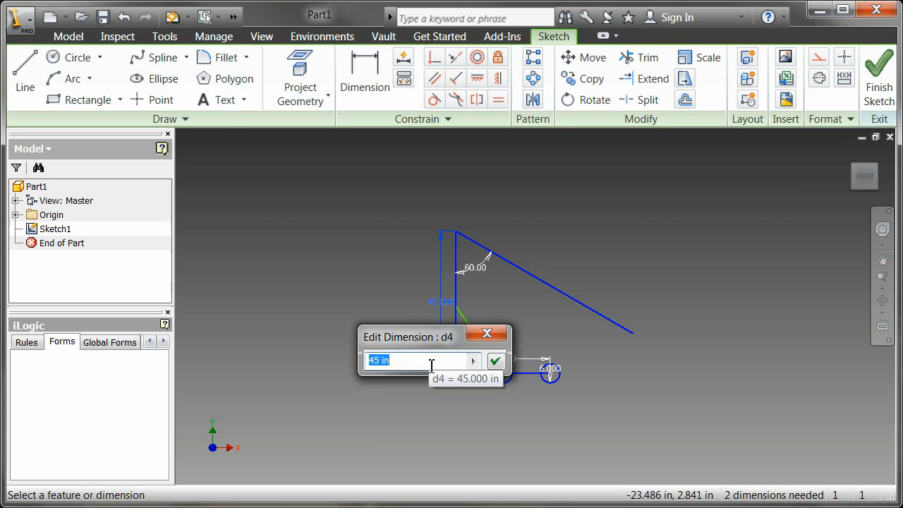
pyautogui.write('Arm_He')
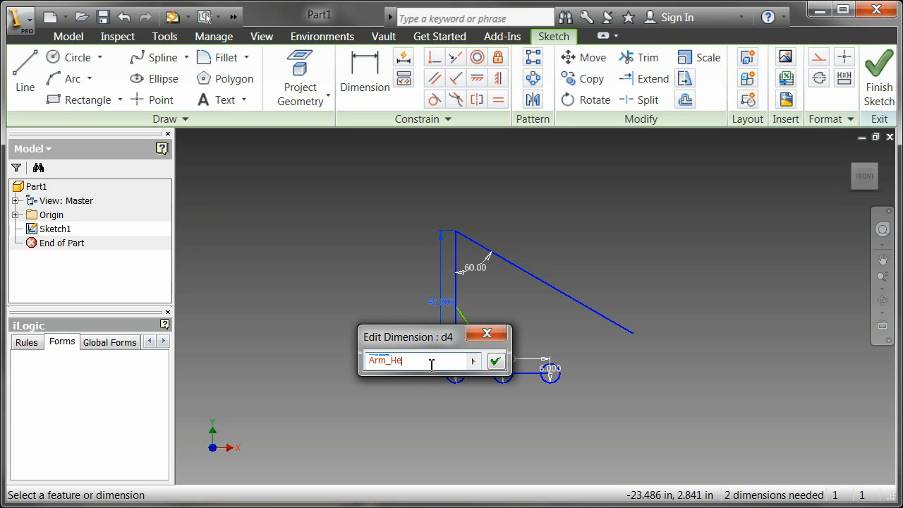
pyautogui.write('ight')
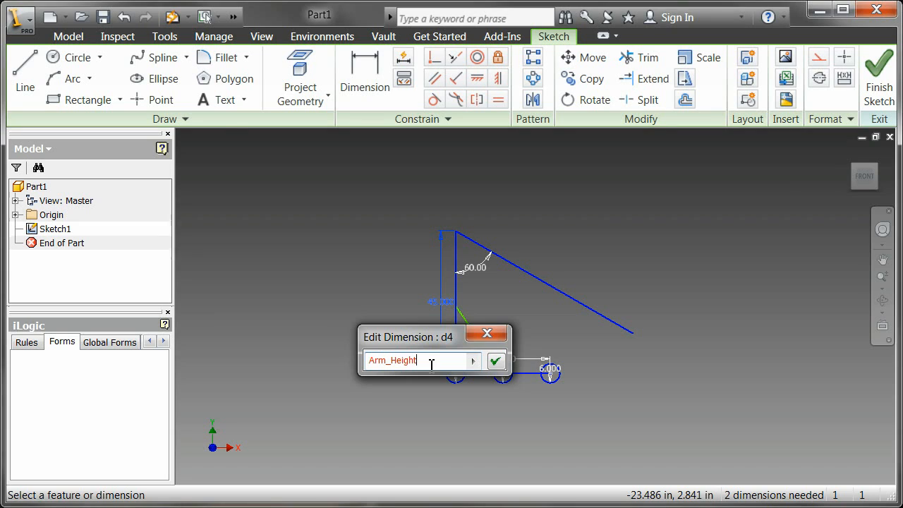
pyautogui.write('=')
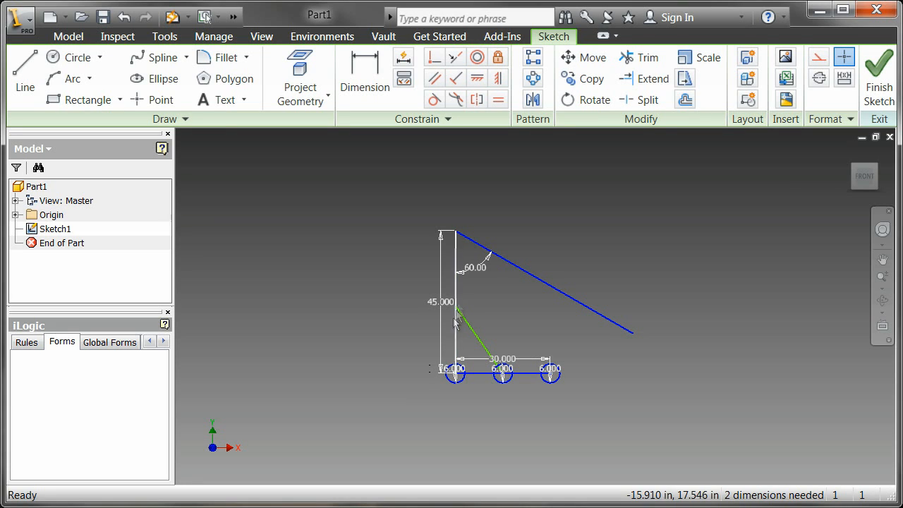
pyautogui.doubleClick(474, 261)
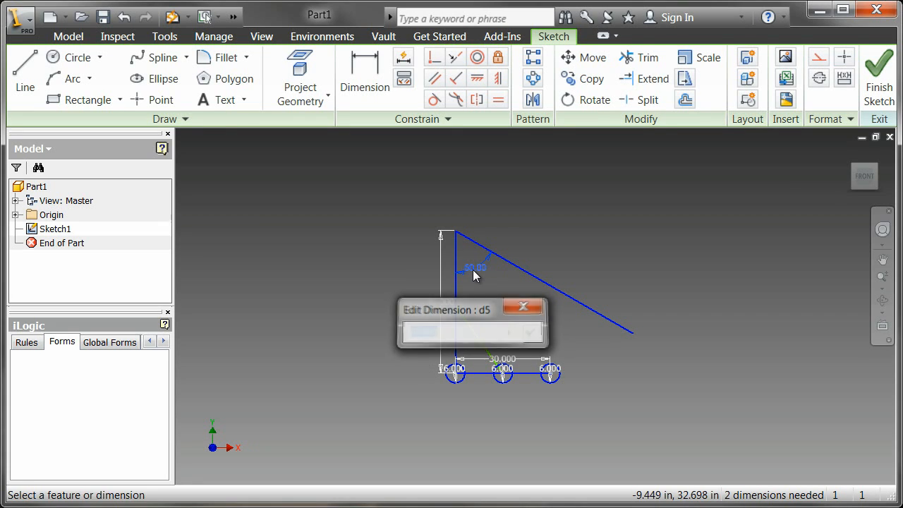